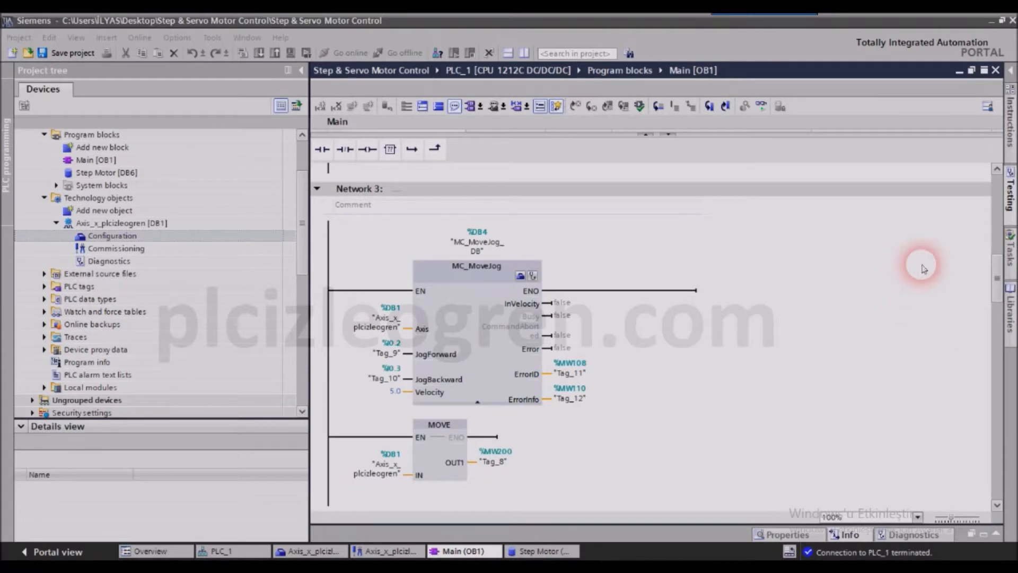
{"action": "mouse_move", "coordinate": [997, 294]}
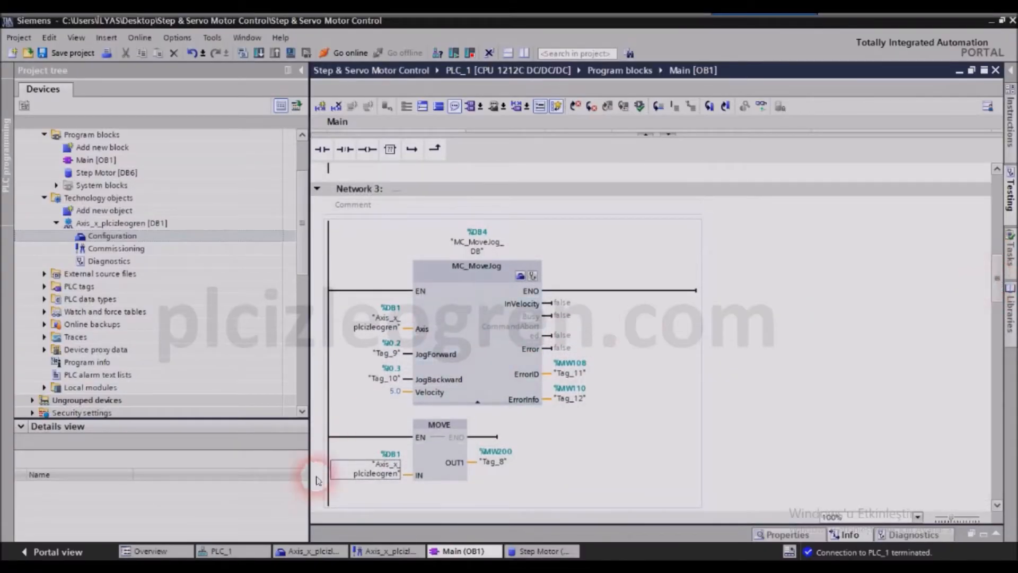
Step: Go online to PLC_1 so Network 3's MC_MoveJog and MOVE show live FALSE / 16#0000 values
{"action": "left_click", "coordinate": [366, 473]}
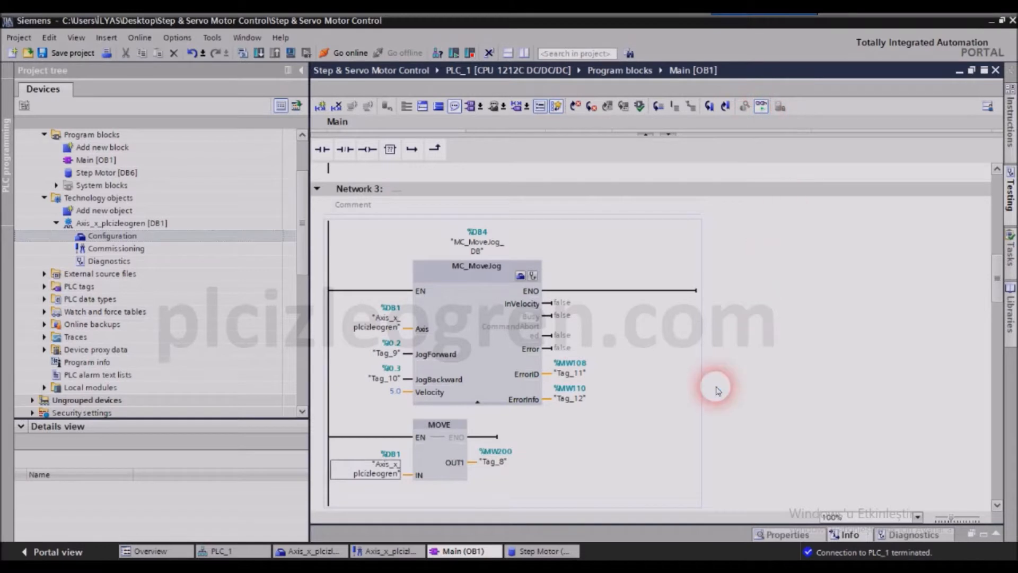
{"action": "left_click", "coordinate": [348, 53]}
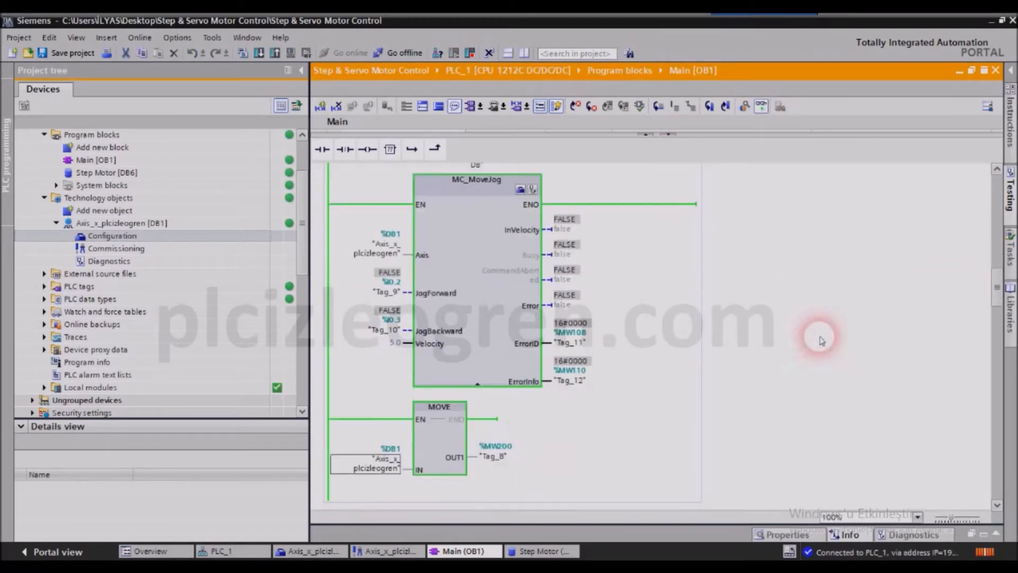
Step: Begin editing the Network 3 MOVE IN operand "Axis_x_plcizleogren" and go offline
{"action": "left_click", "coordinate": [484, 444]}
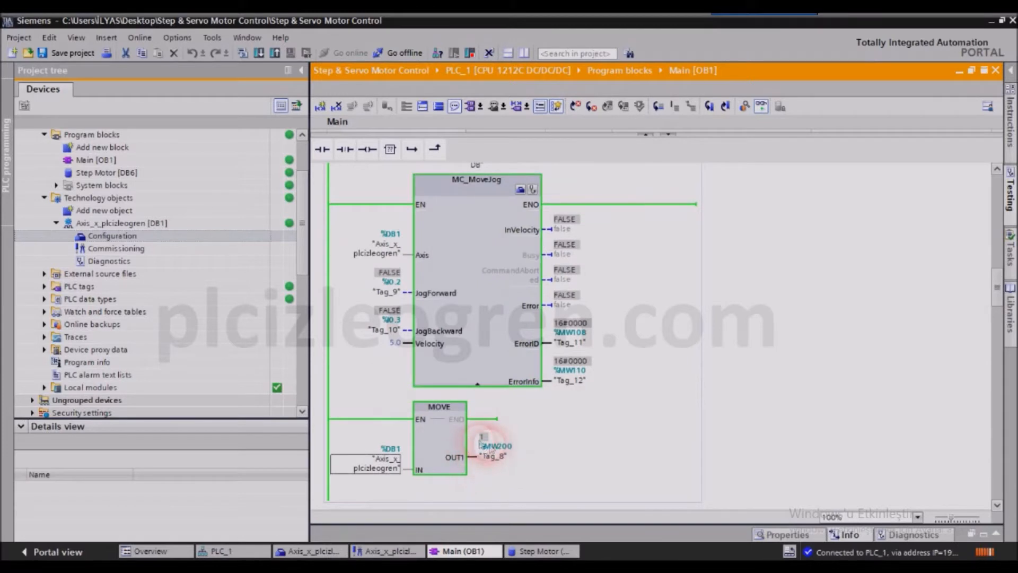
{"action": "left_click", "coordinate": [377, 469]}
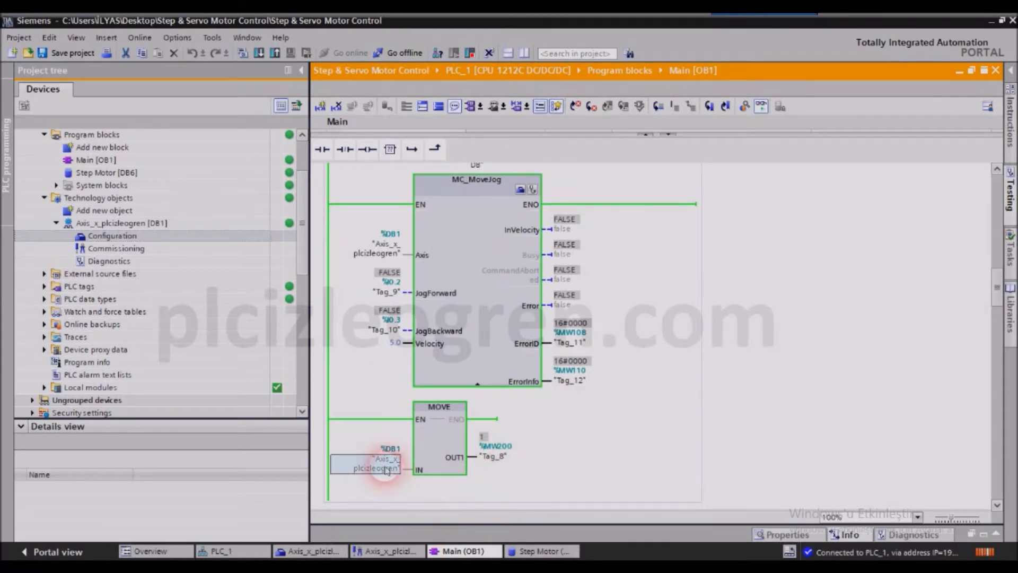
{"action": "double_click", "coordinate": [372, 467]}
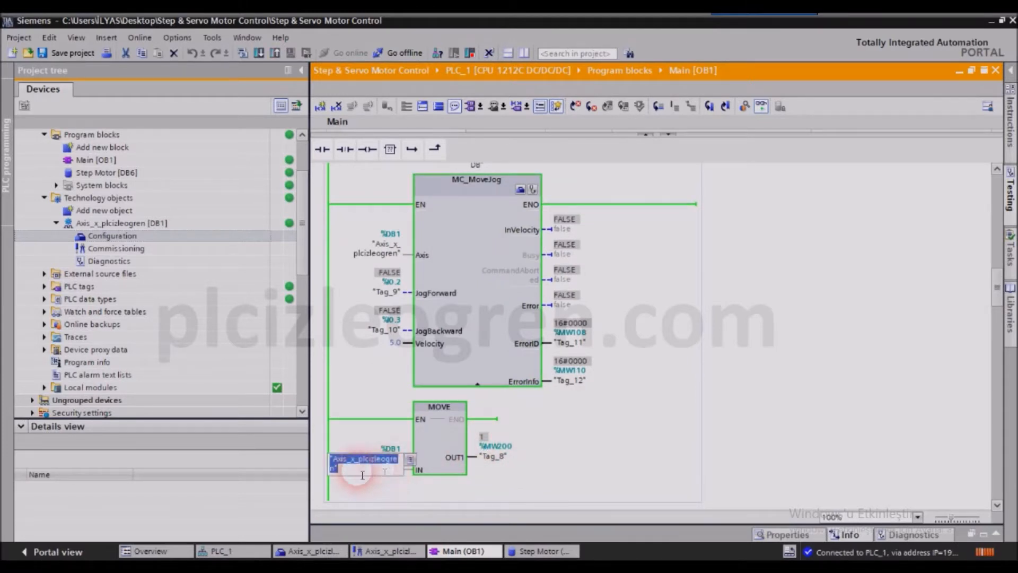
{"action": "left_click", "coordinate": [762, 106]}
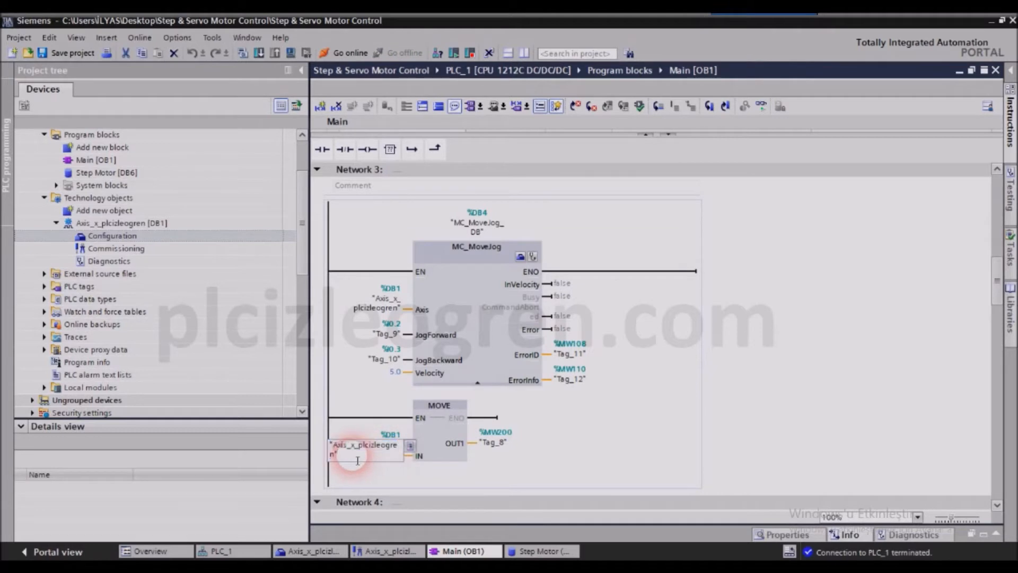
Step: Make the Network 3 MOVE read "Axis_x_plcizleogren".Position and write it to %MD200
{"action": "left_click", "coordinate": [409, 445]}
{"action": "type", "text": ".P"}
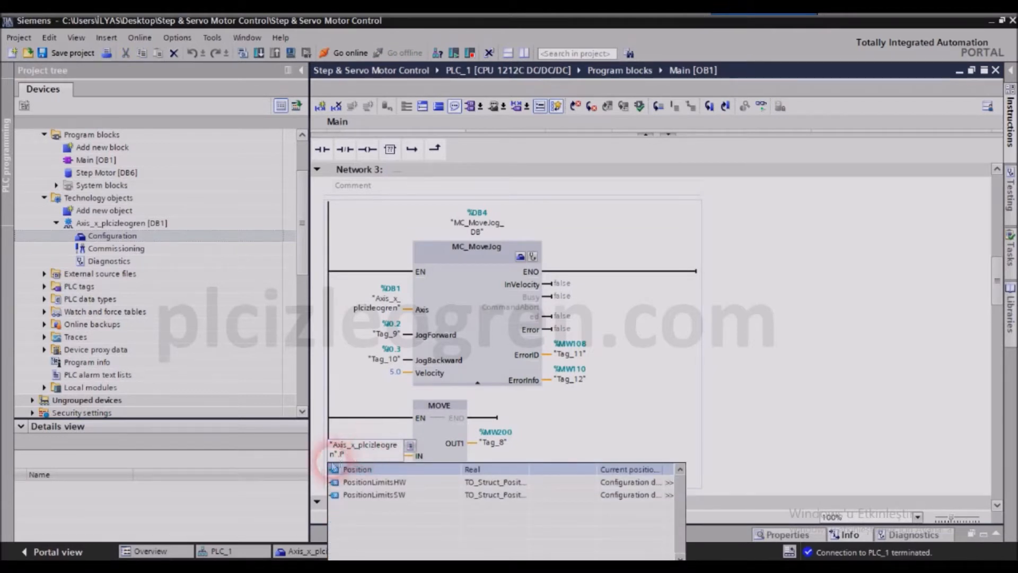
{"action": "left_click", "coordinate": [356, 469]}
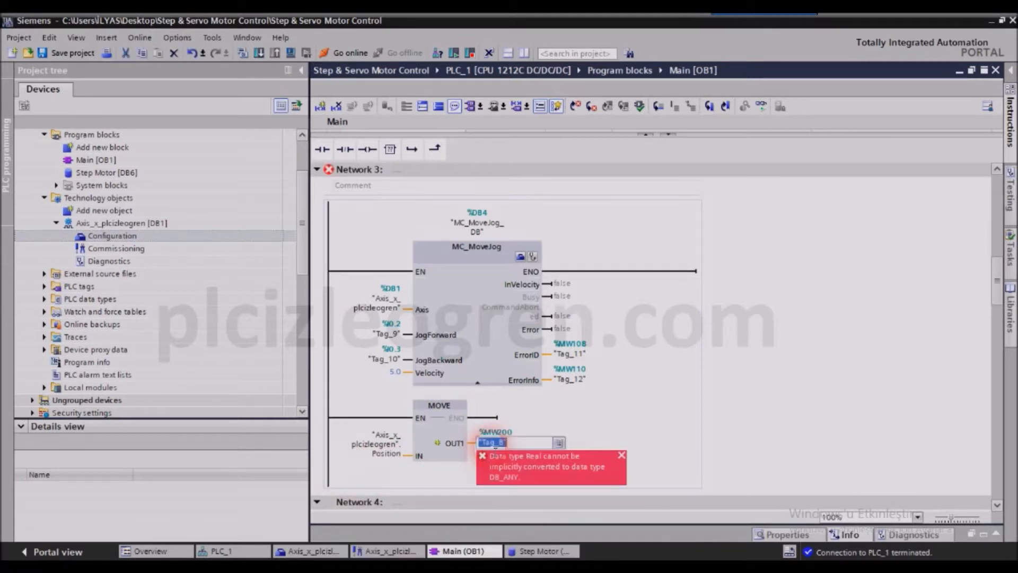
{"action": "type", "text": "MSD200"}
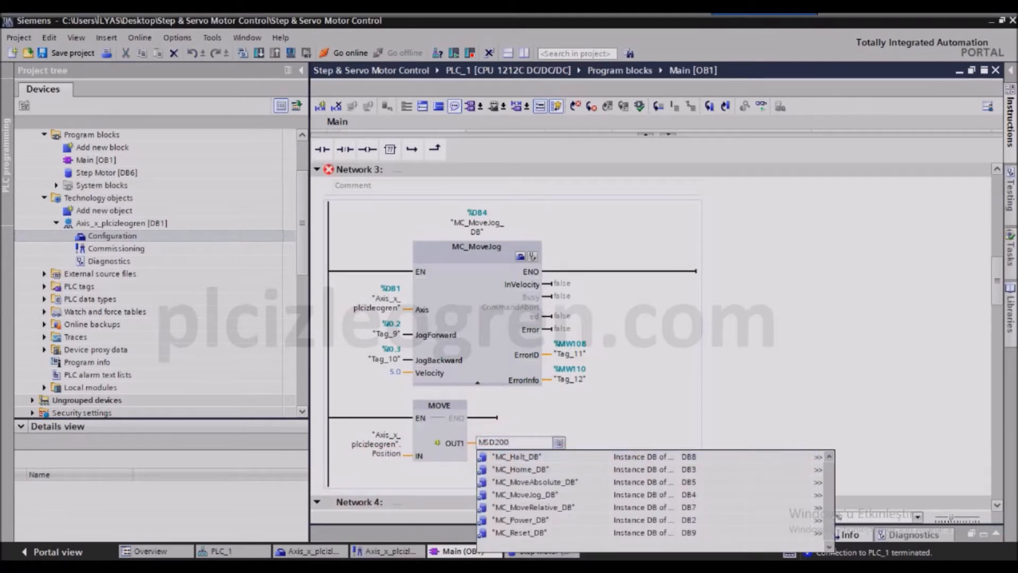
{"action": "type", "text": "M"}
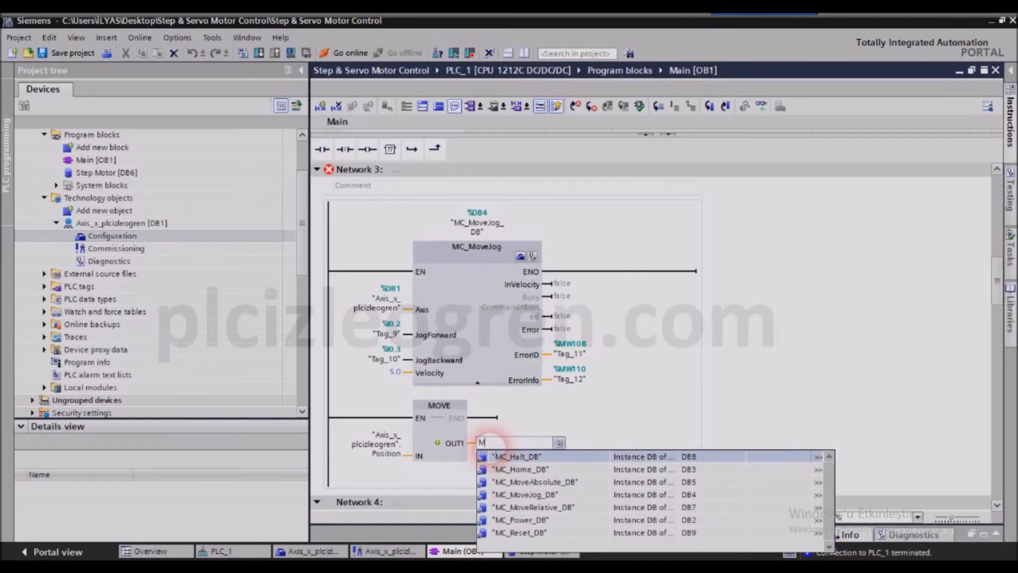
{"action": "type", "text": "%MD200"}
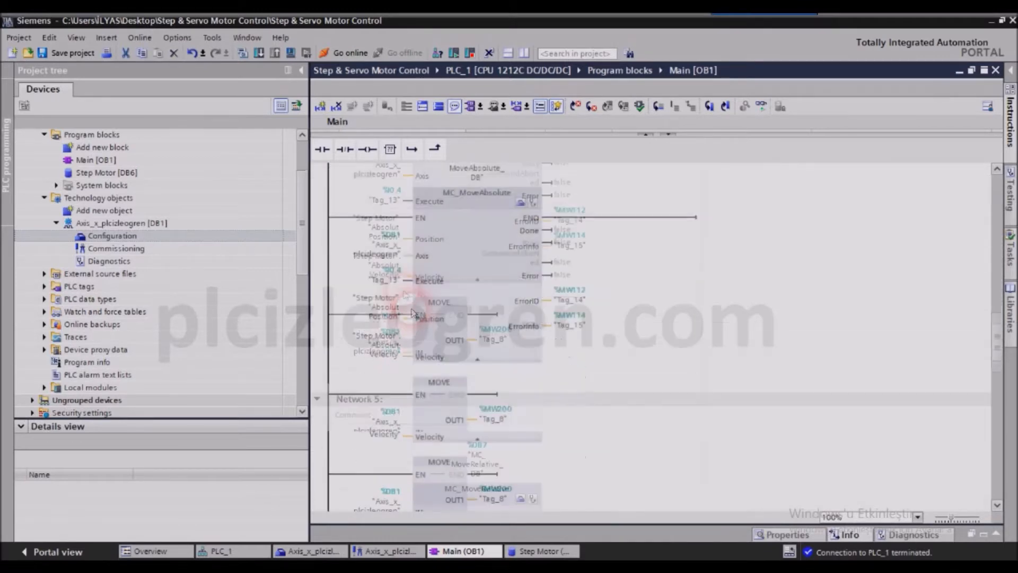
Step: Make the Network 4 MOVE copy Axis_x_plcizleogren.Position into %MD200 "Tag_25"
{"action": "left_click", "coordinate": [382, 351]}
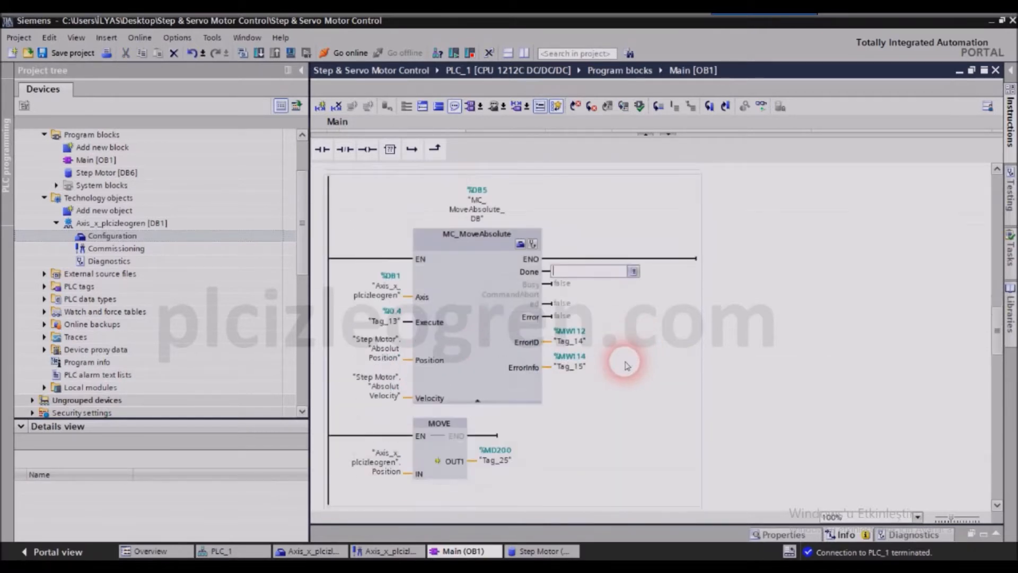
{"action": "scroll", "scroll_direction": "down", "scroll_amount": 3}
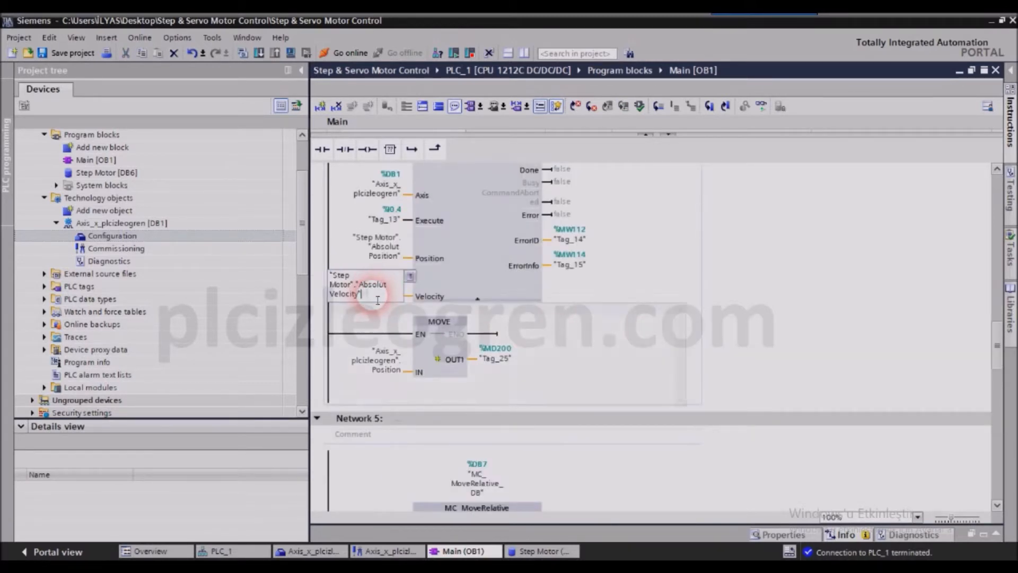
{"action": "type", "text": ".P"}
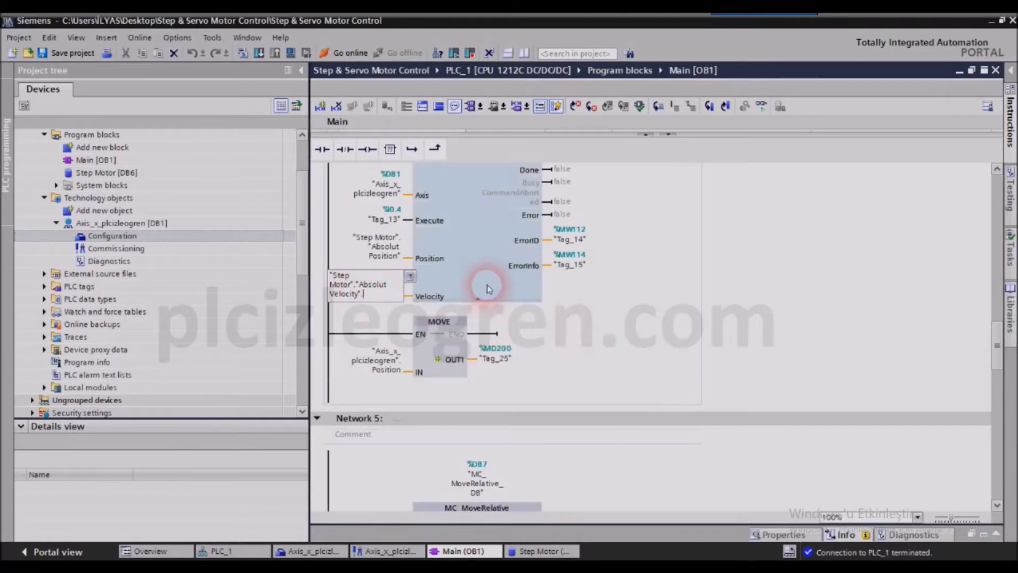
{"action": "scroll", "scroll_direction": "down", "scroll_amount": 3}
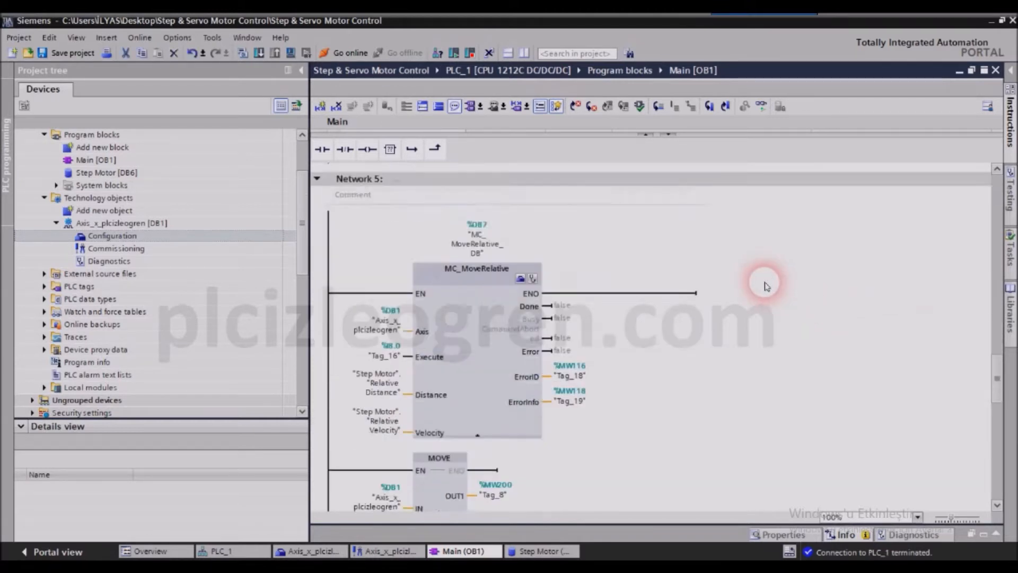
{"action": "scroll", "scroll_direction": "down", "scroll_amount": 3}
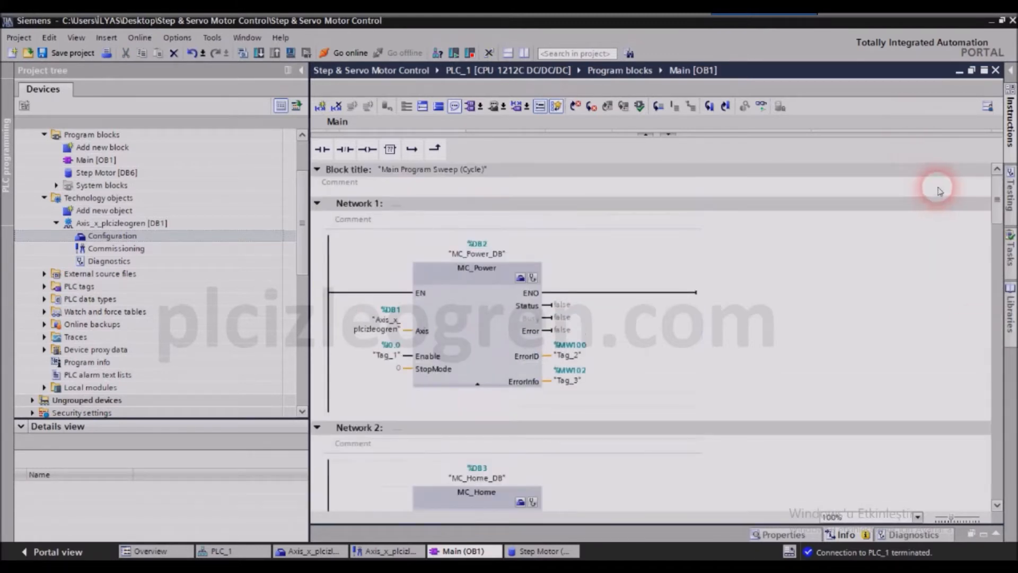
{"action": "scroll", "scroll_direction": "down", "scroll_amount": 3}
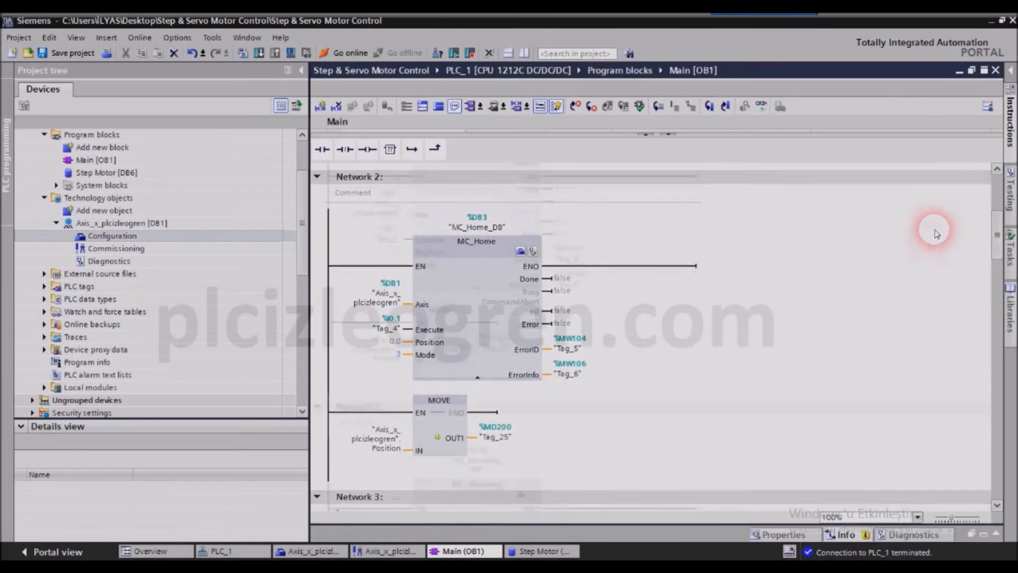
{"action": "scroll", "scroll_direction": "down", "scroll_amount": 3}
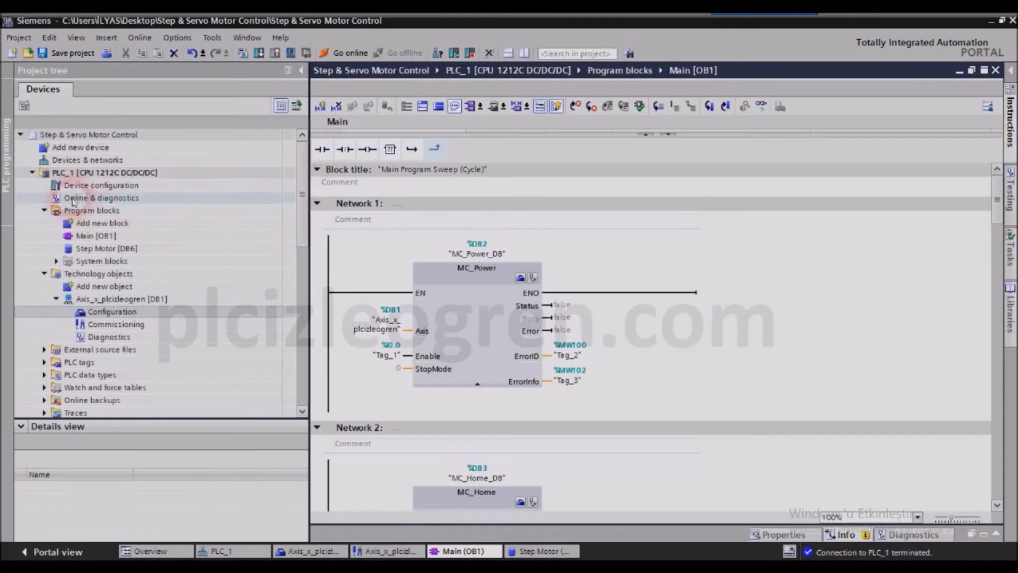
Step: Download the updated program to PLC_1 via Download to device, Load and Finish without errors
{"action": "right_click", "coordinate": [69, 172]}
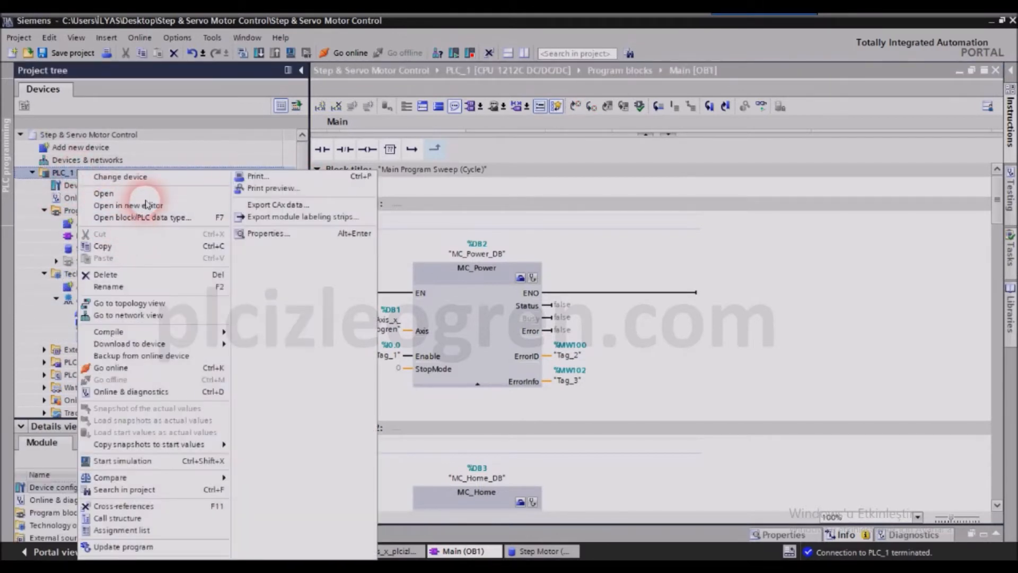
{"action": "mouse_move", "coordinate": [130, 344]}
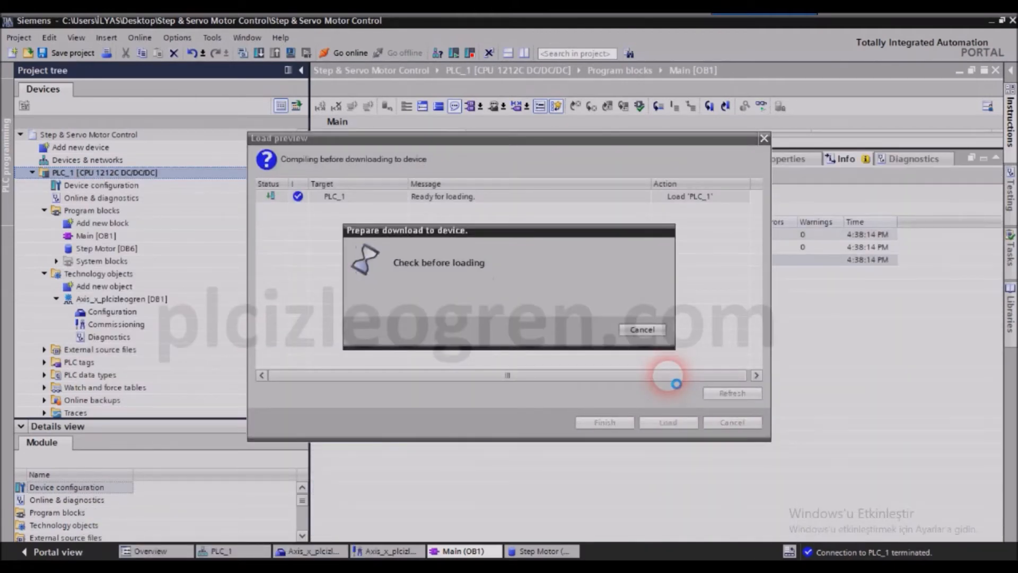
{"action": "left_click", "coordinate": [668, 422]}
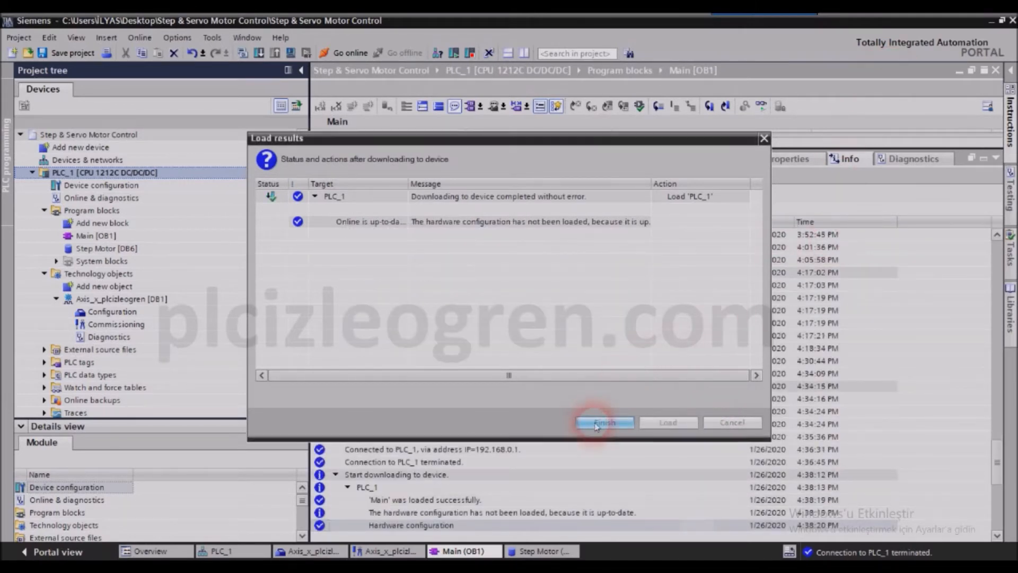
{"action": "left_click", "coordinate": [603, 422]}
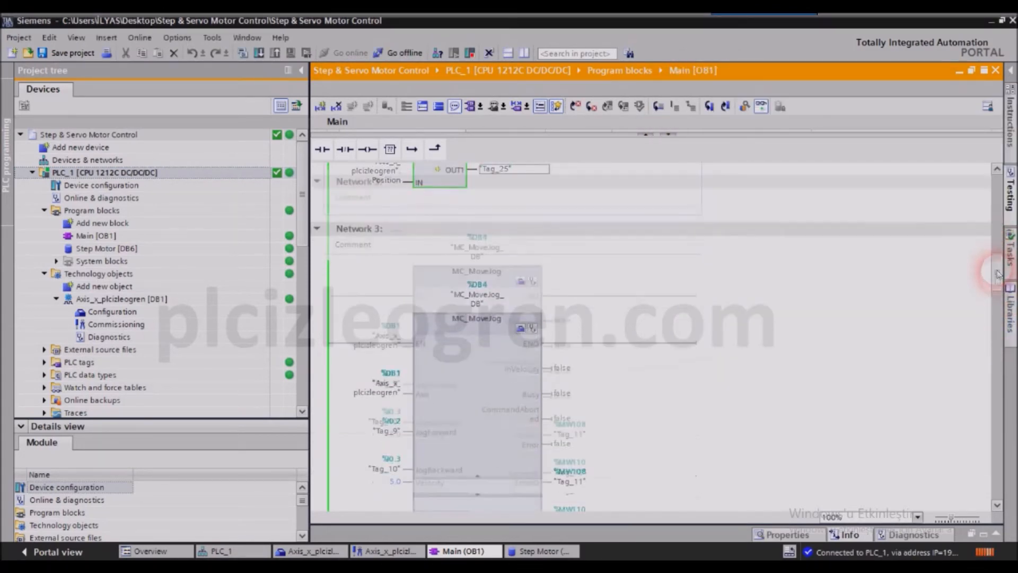
Step: Make the Network 5 MOVE copy the axis .Position into %MD200 "Tag_25"
{"action": "scroll", "scroll_direction": "down", "scroll_amount": 3}
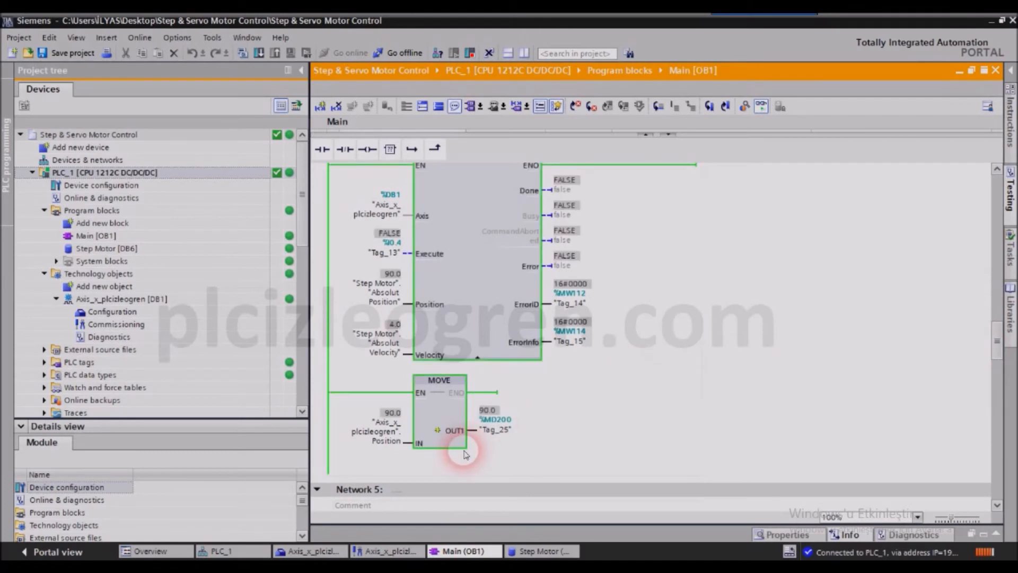
{"action": "scroll", "scroll_direction": "down", "scroll_amount": 3}
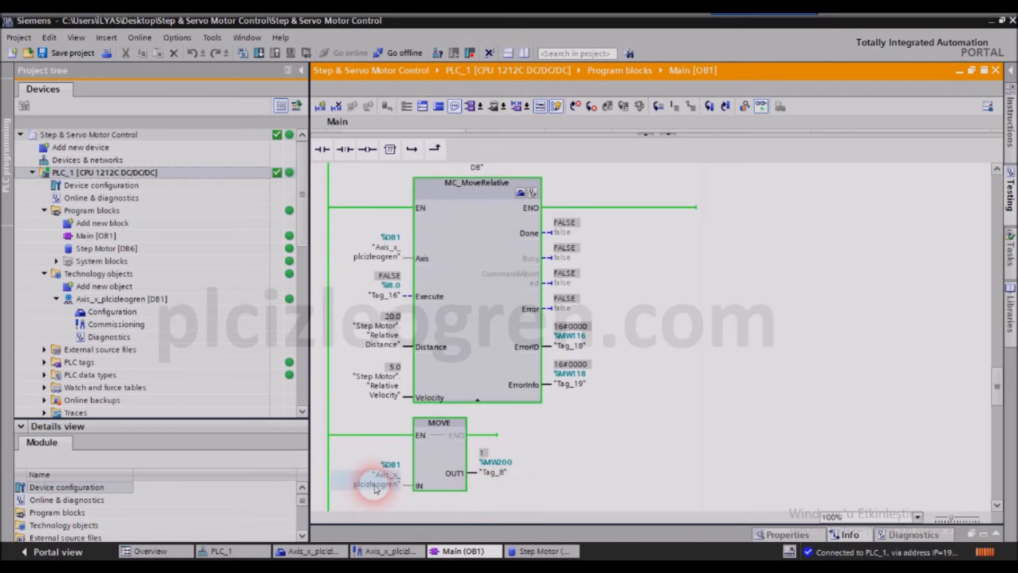
{"action": "double_click", "coordinate": [376, 492]}
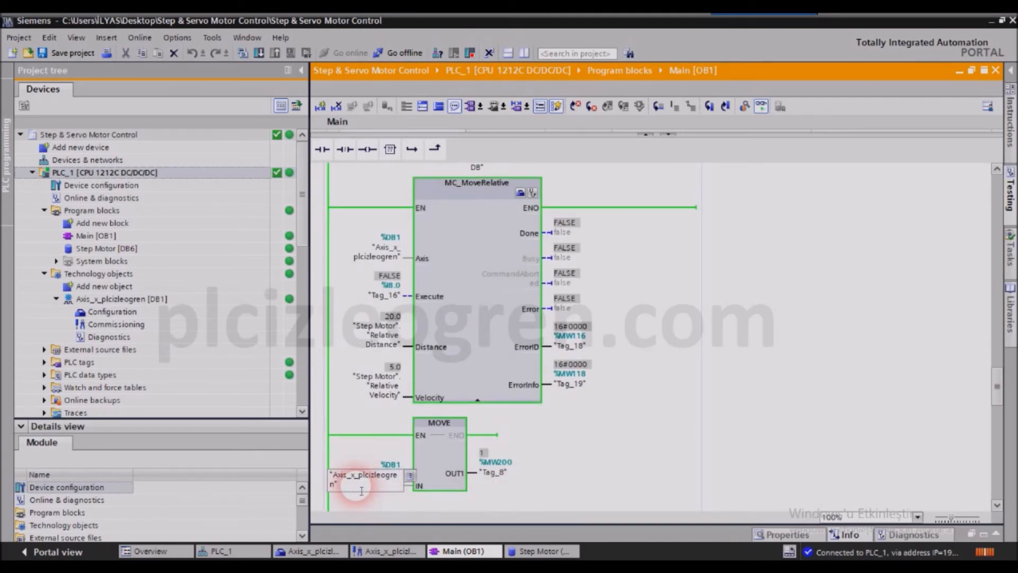
{"action": "type", "text": ".Position"}
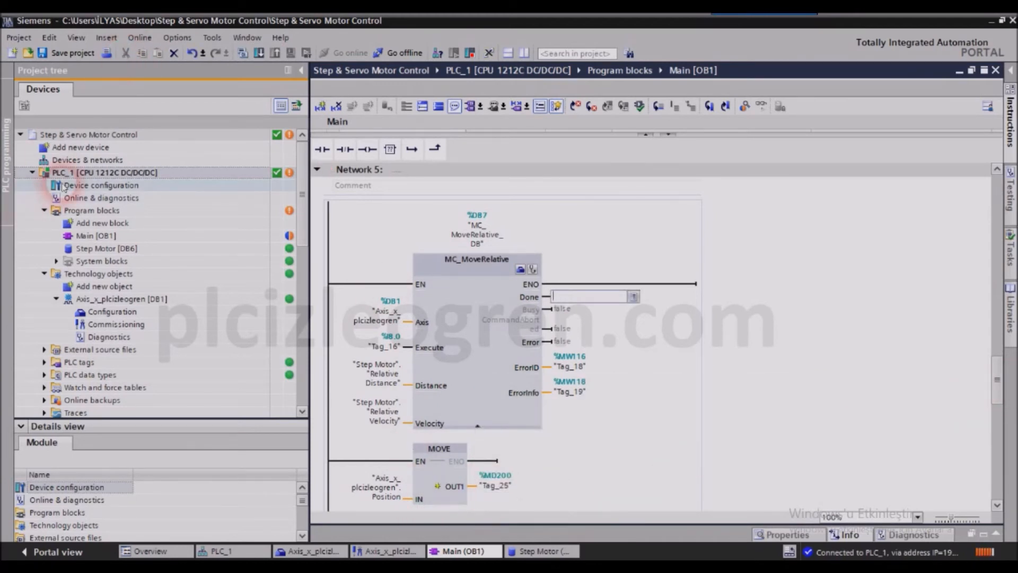
Step: Download Software (only changes) to PLC_1 and load it so Network 5 is monitored again
{"action": "right_click", "coordinate": [69, 172]}
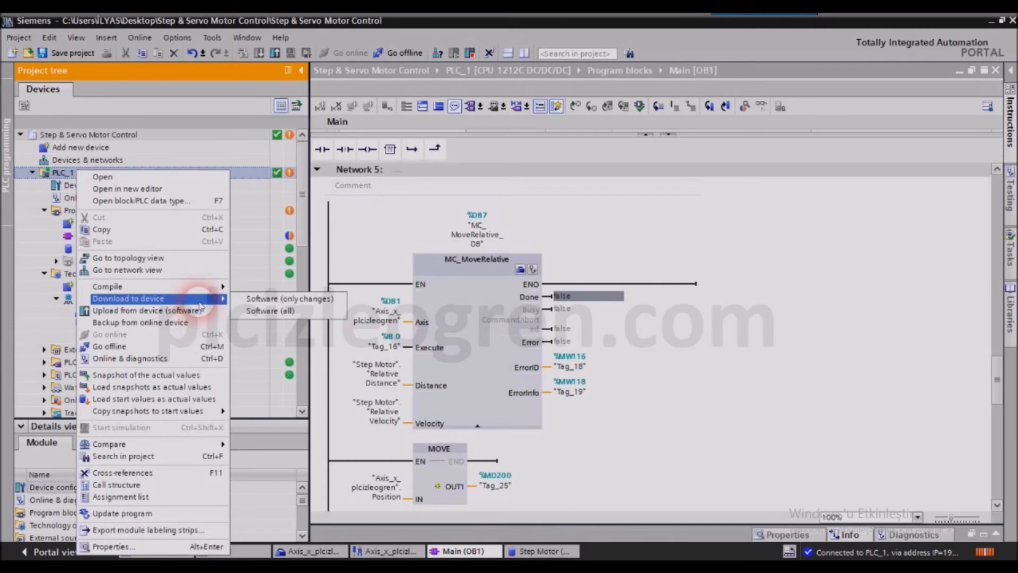
{"action": "left_click", "coordinate": [272, 311]}
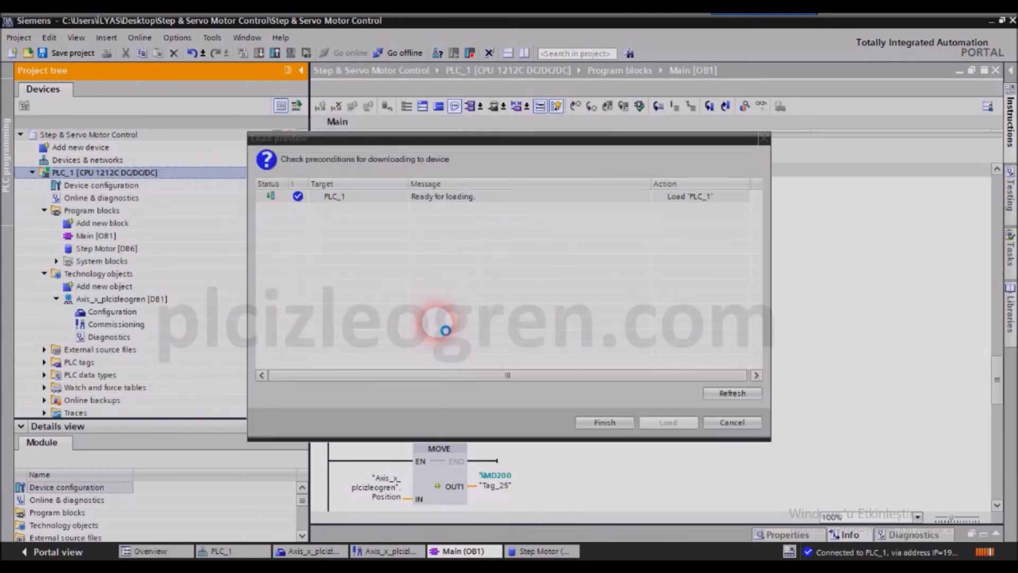
{"action": "left_click", "coordinate": [668, 422]}
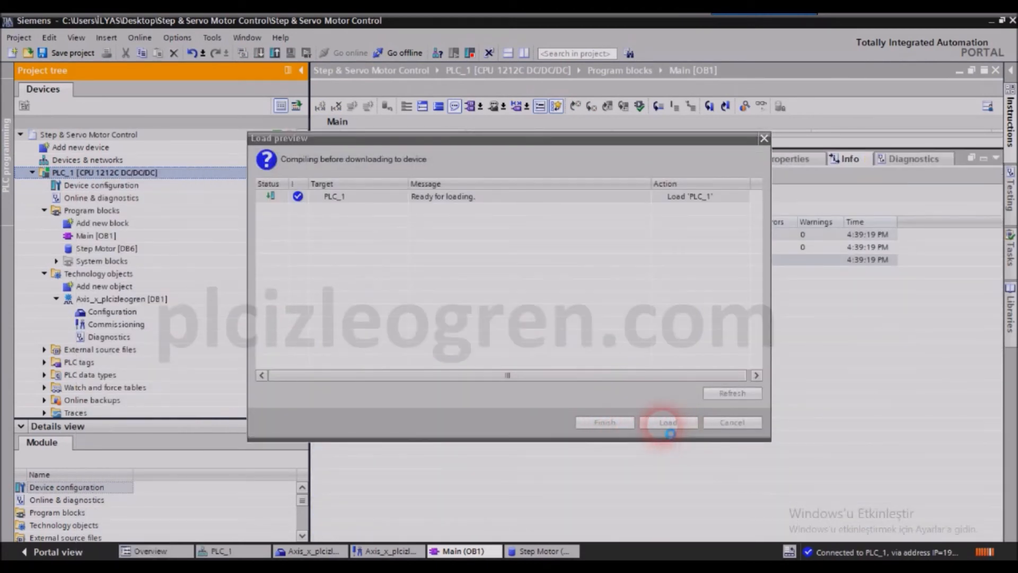
{"action": "left_click", "coordinate": [668, 422]}
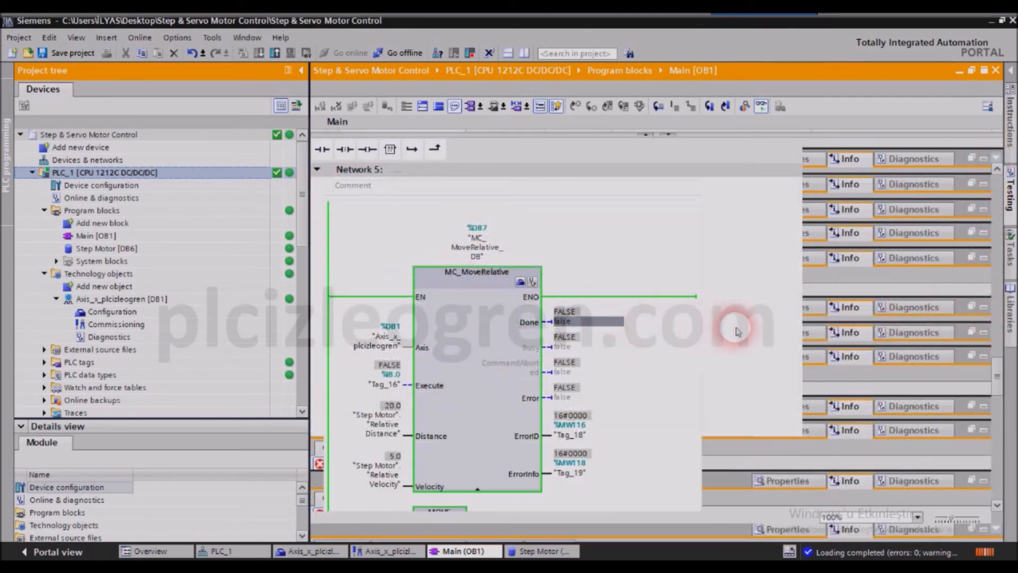
{"action": "scroll", "scroll_direction": "down", "scroll_amount": 3}
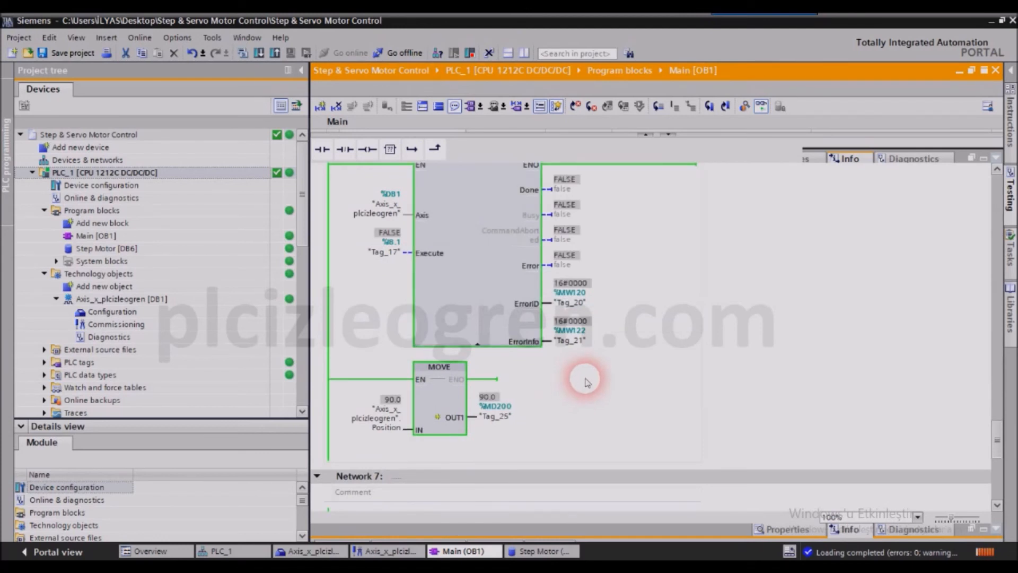
{"action": "mouse_move", "coordinate": [562, 434]}
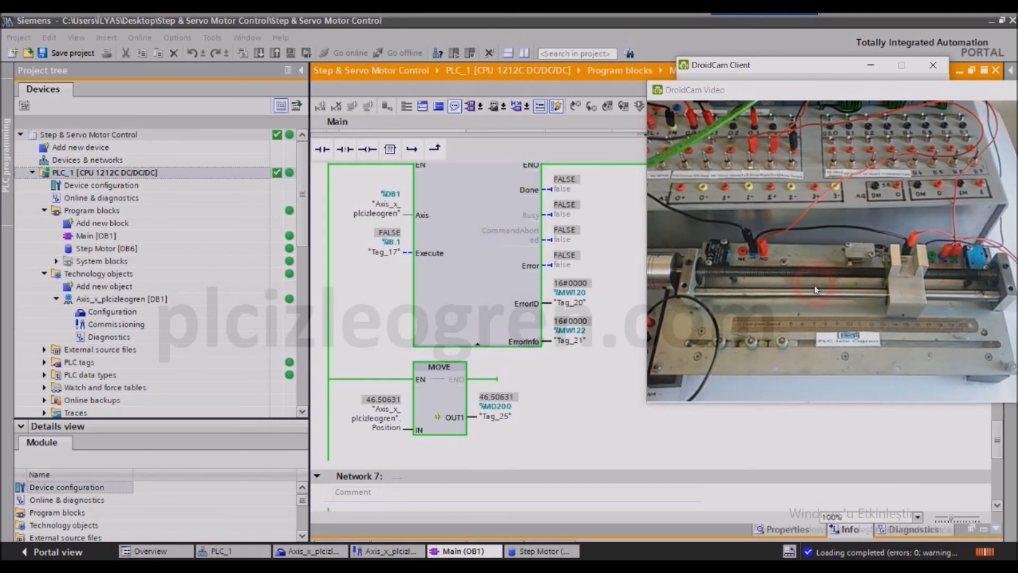
{"action": "mouse_move", "coordinate": [914, 339]}
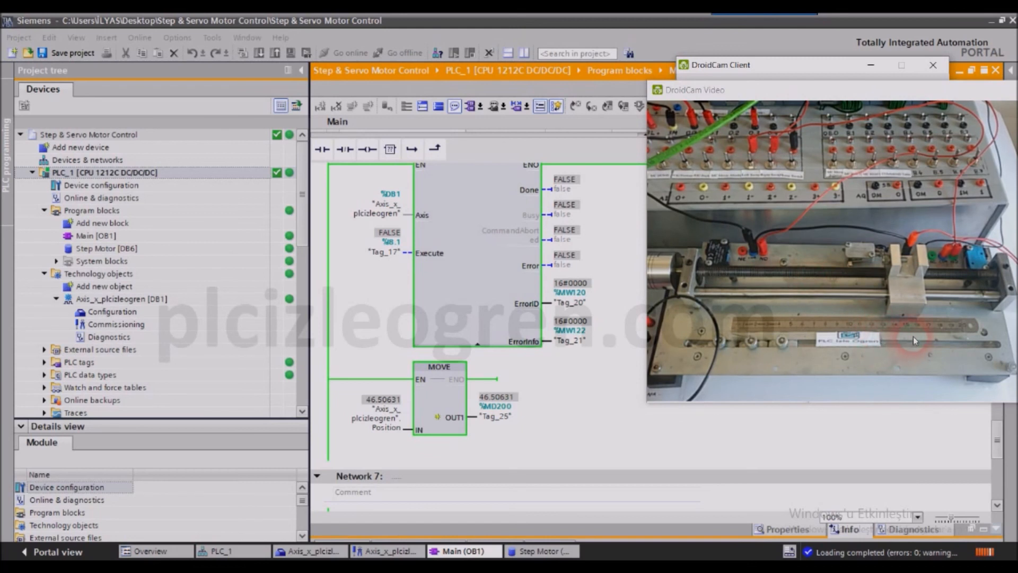
{"action": "mouse_move", "coordinate": [909, 331]}
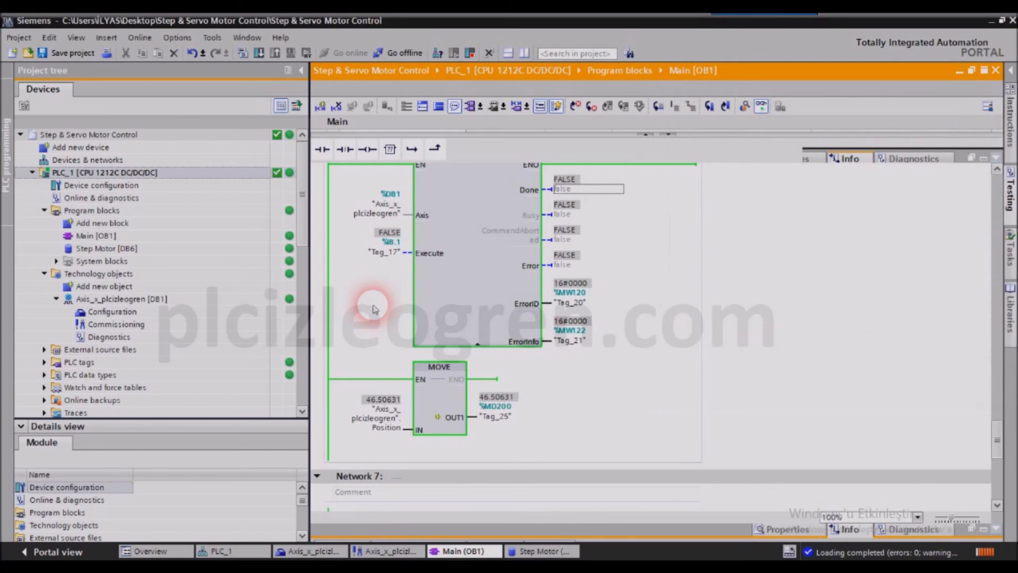
{"action": "scroll", "scroll_direction": "down", "scroll_amount": 3}
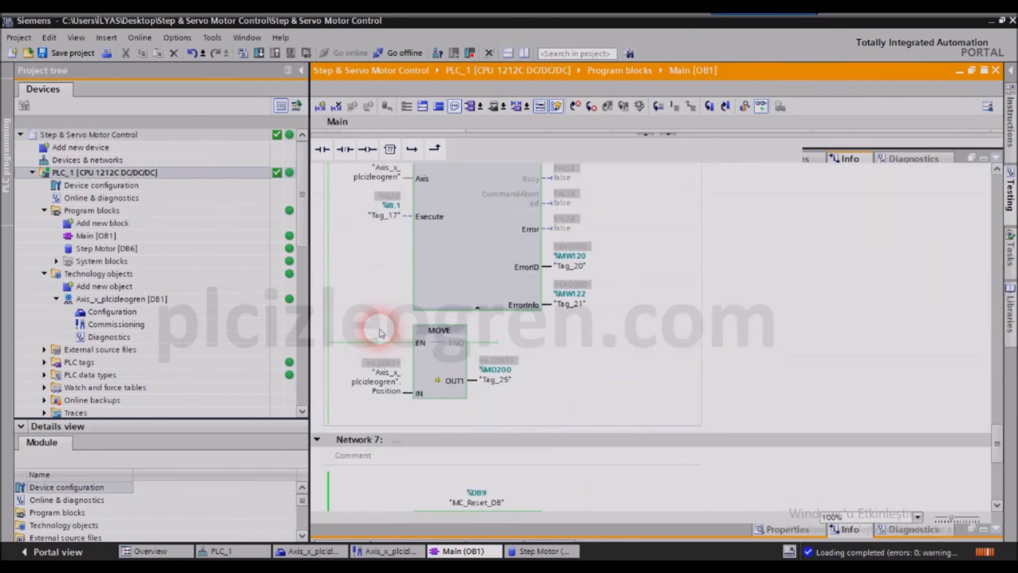
{"action": "scroll", "scroll_direction": "down", "scroll_amount": 3}
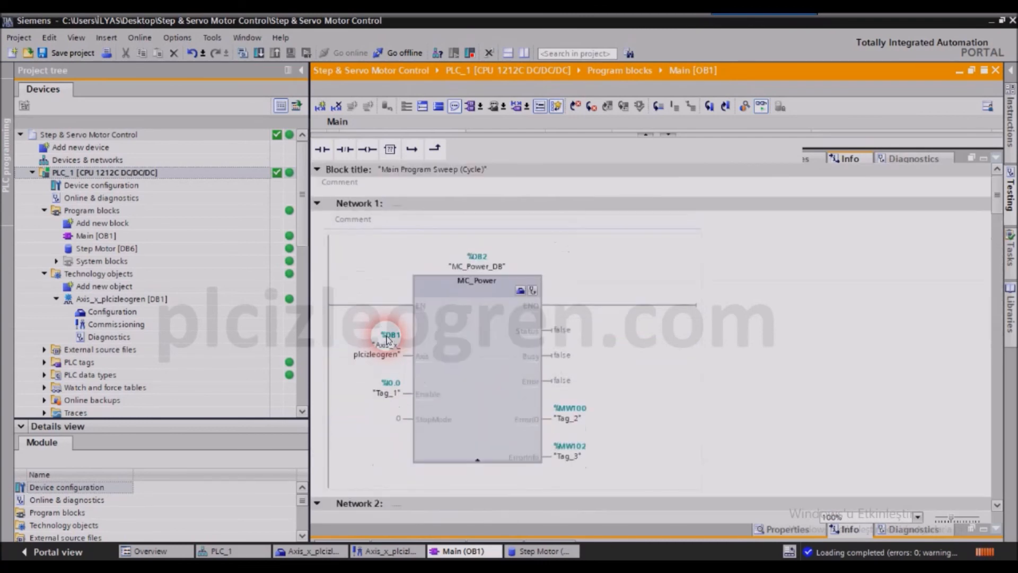
{"action": "scroll", "scroll_direction": "down", "scroll_amount": 3}
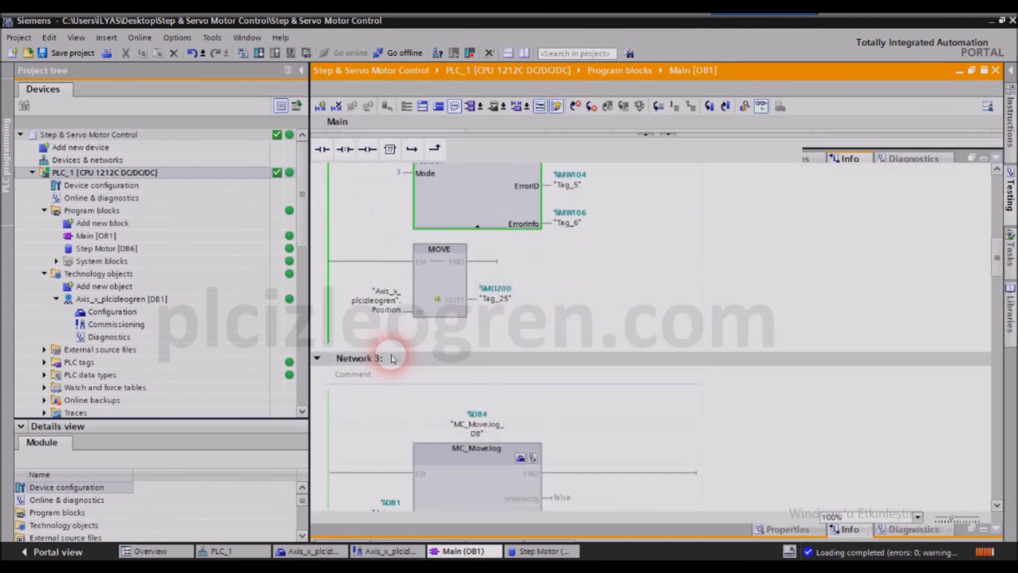
{"action": "scroll", "scroll_direction": "down", "scroll_amount": 3}
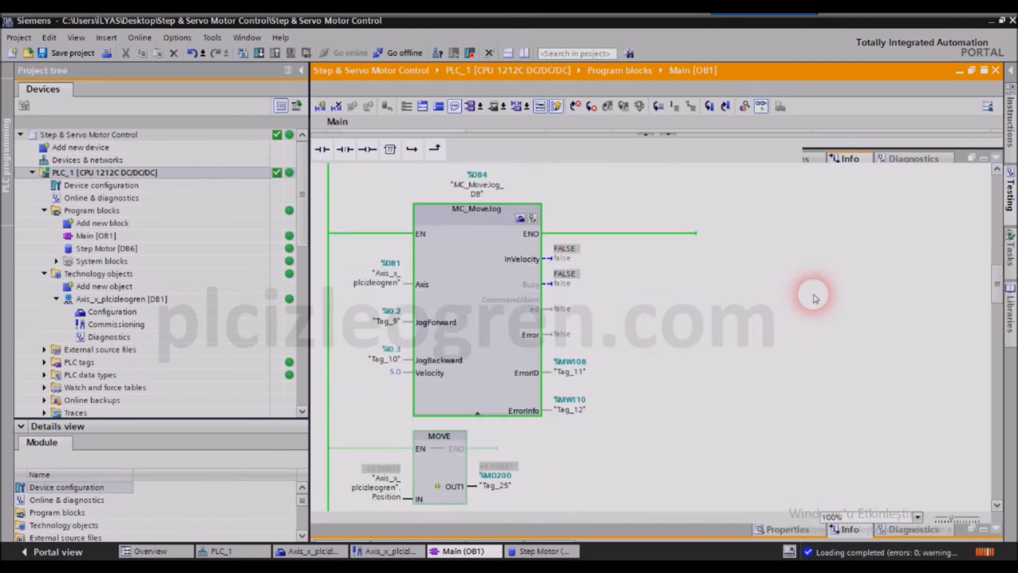